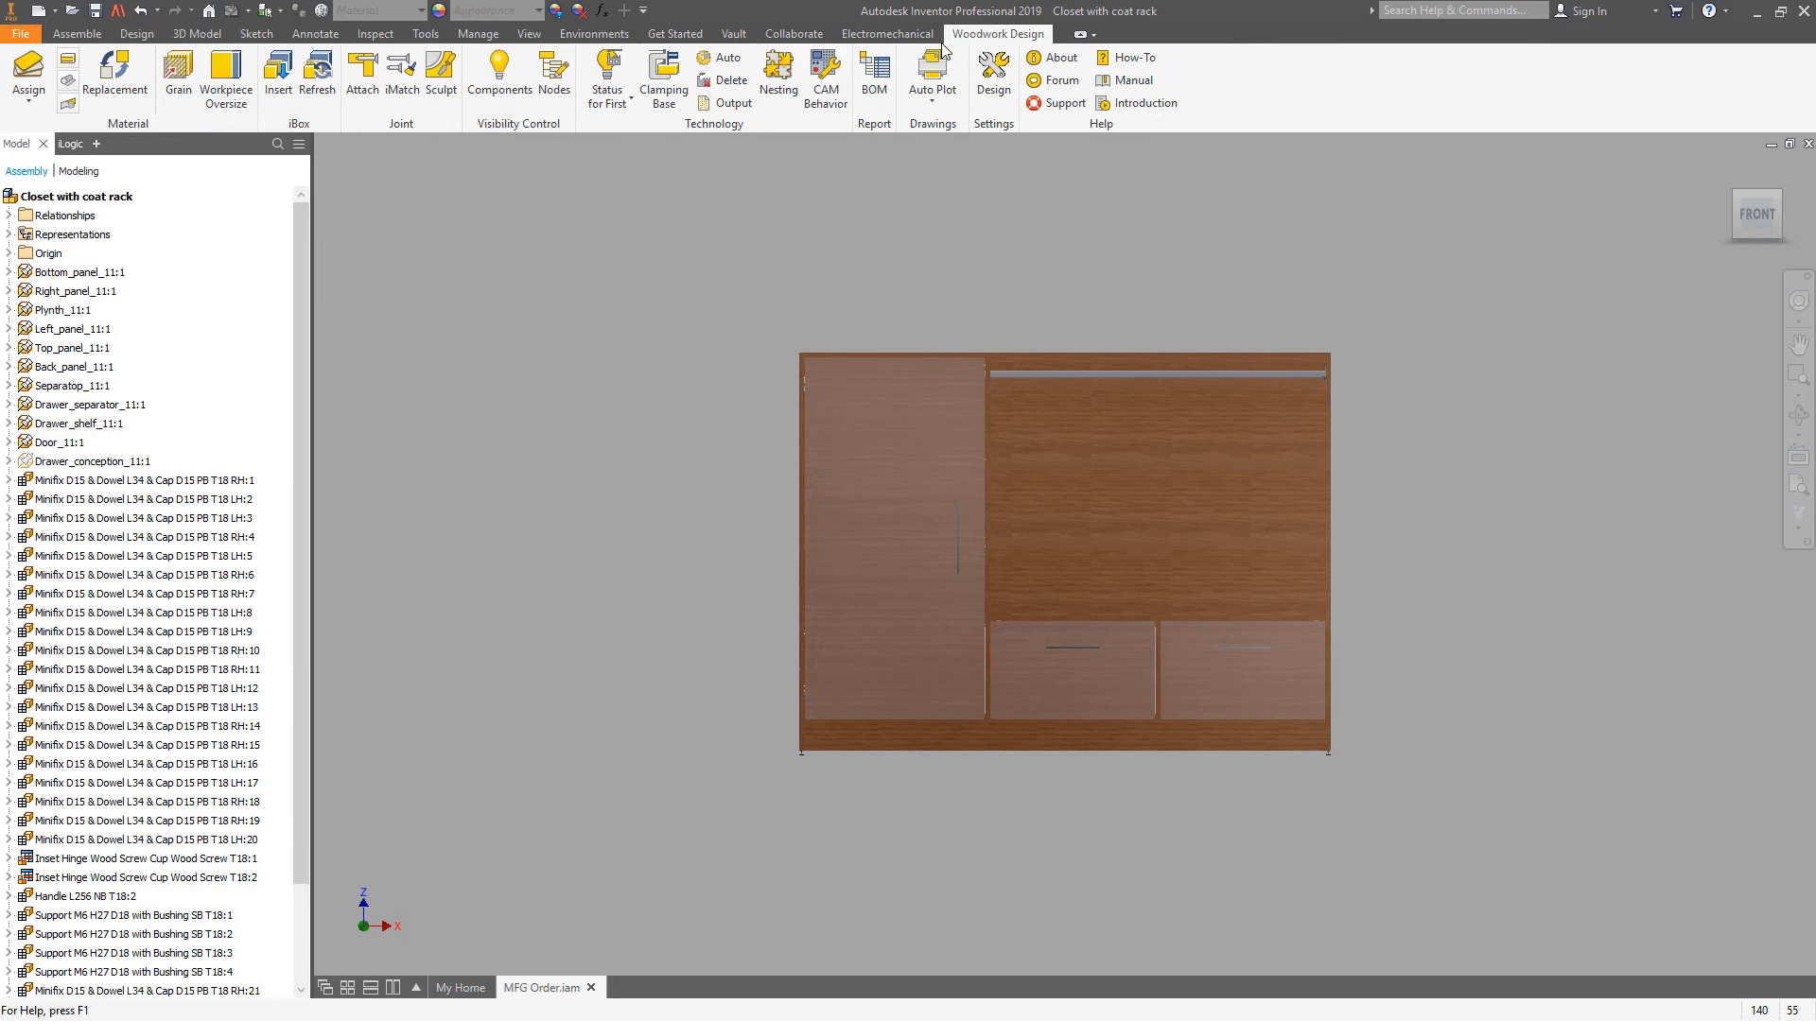
- Generate the closet assembly's bill of materials from the Woodwork Design BOM command
{"action": "left_click", "coordinate": [874, 72]}
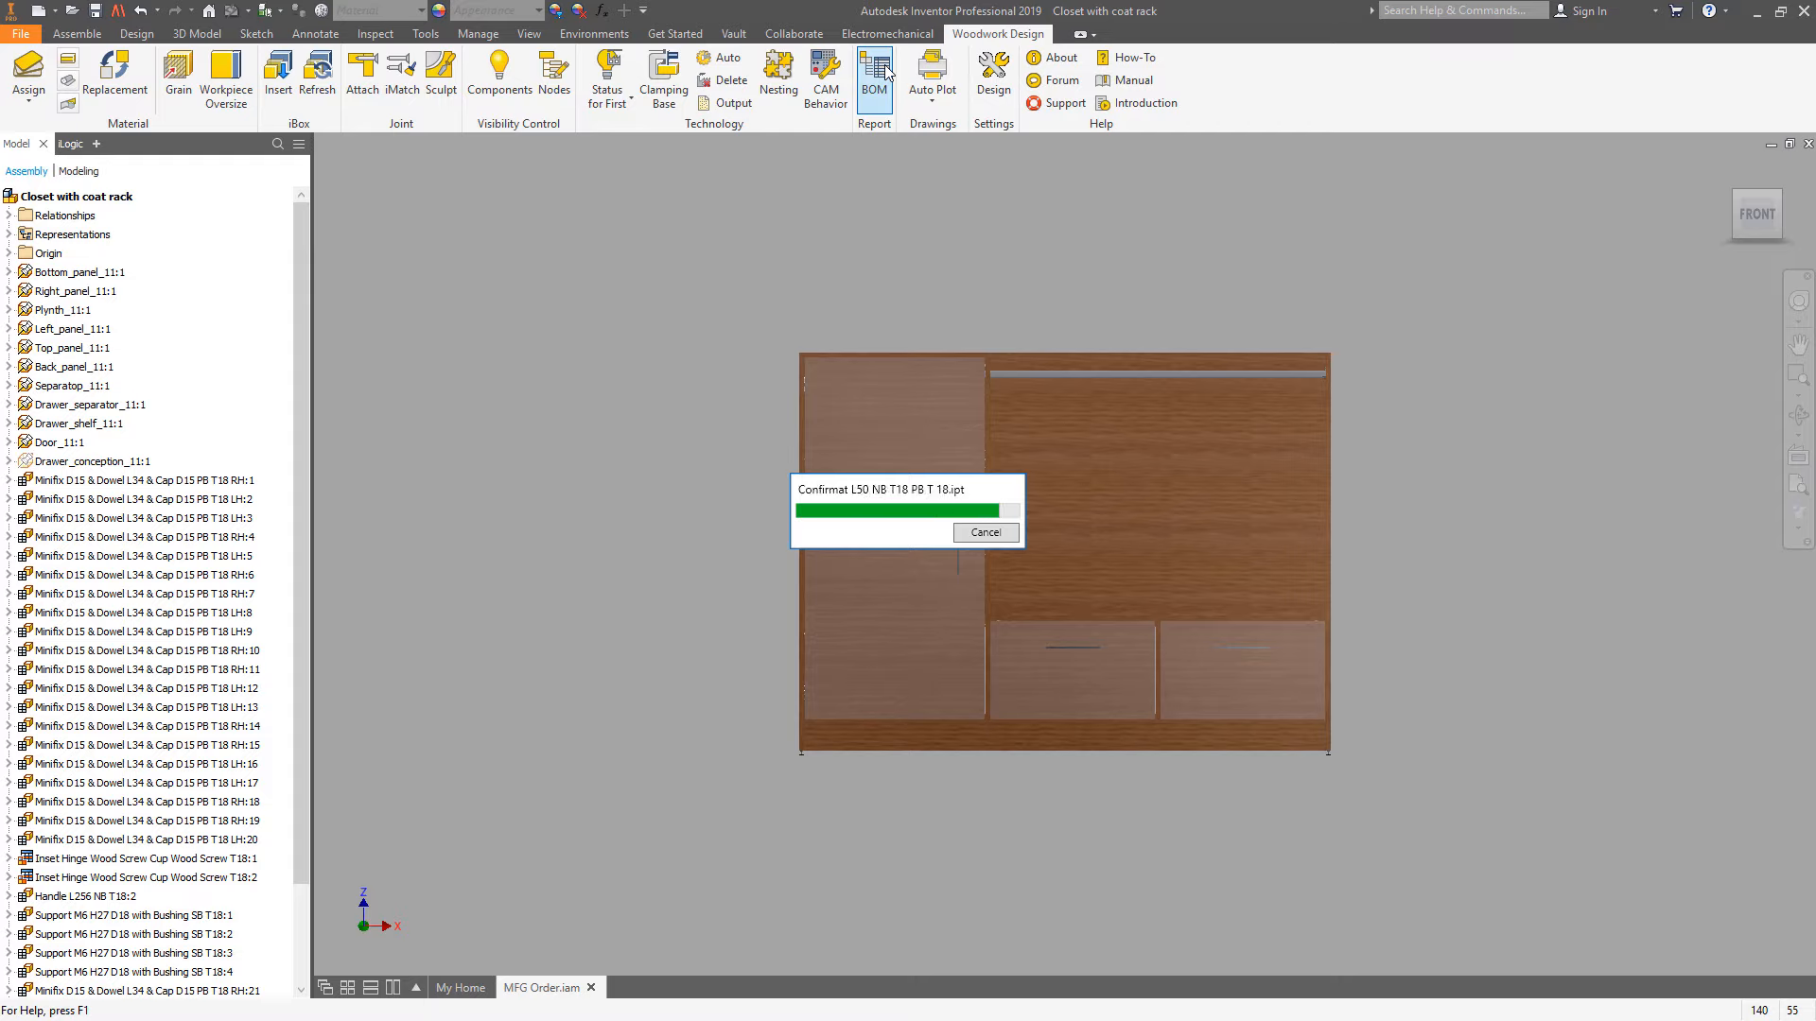
- Export the BOM to Excel as MFG Order.xlsx using the BOM Metric (EN) V5.2 template
{"action": "left_click", "coordinate": [874, 76]}
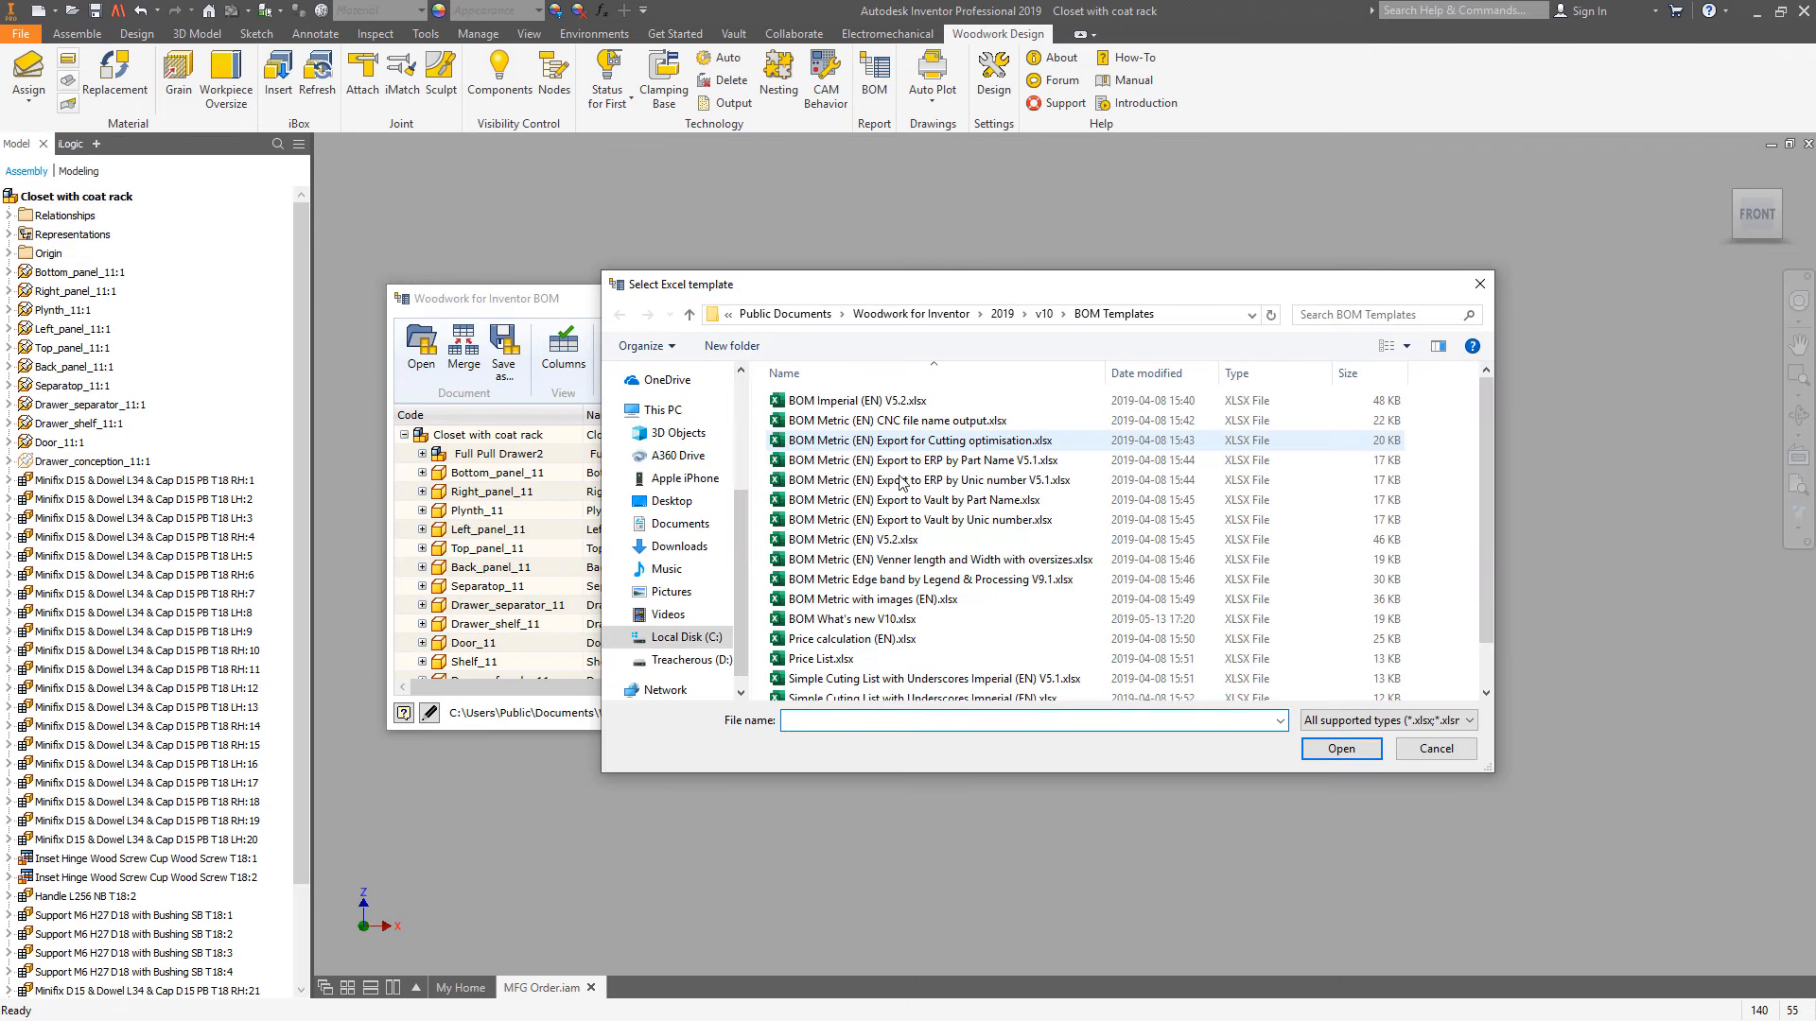
{"action": "left_click", "coordinate": [1339, 749]}
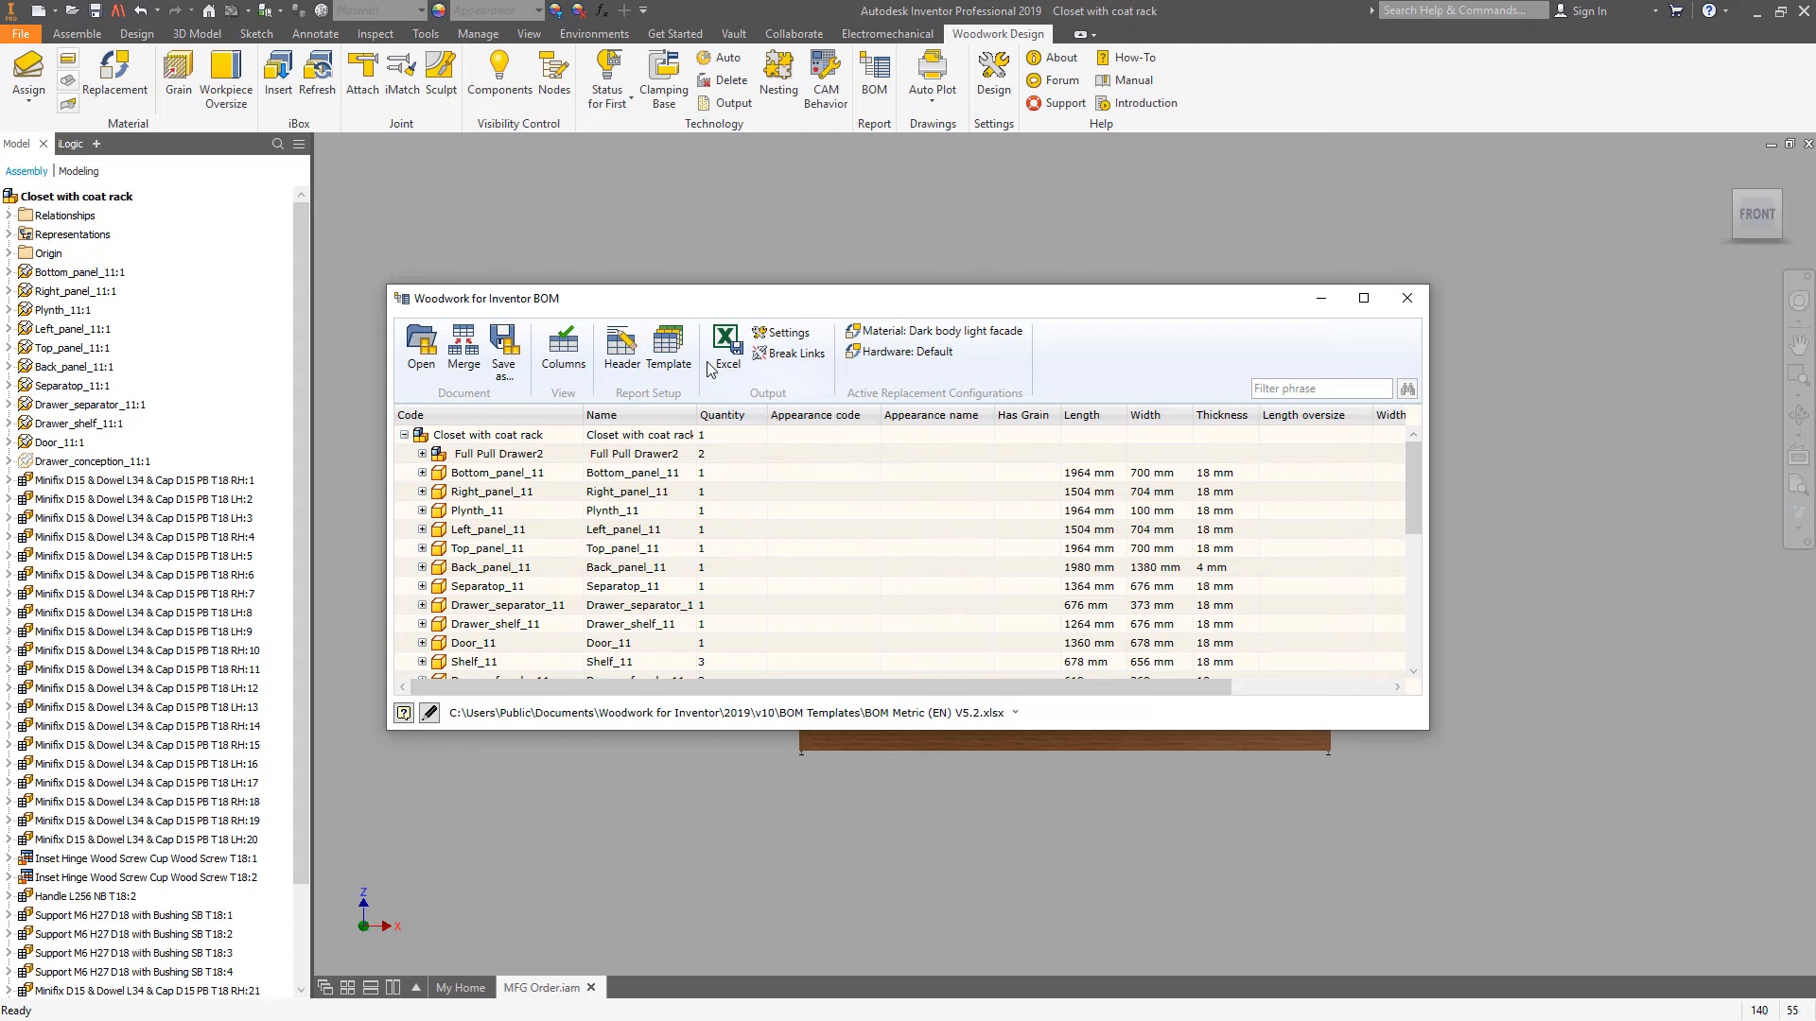
{"action": "left_click", "coordinate": [725, 342]}
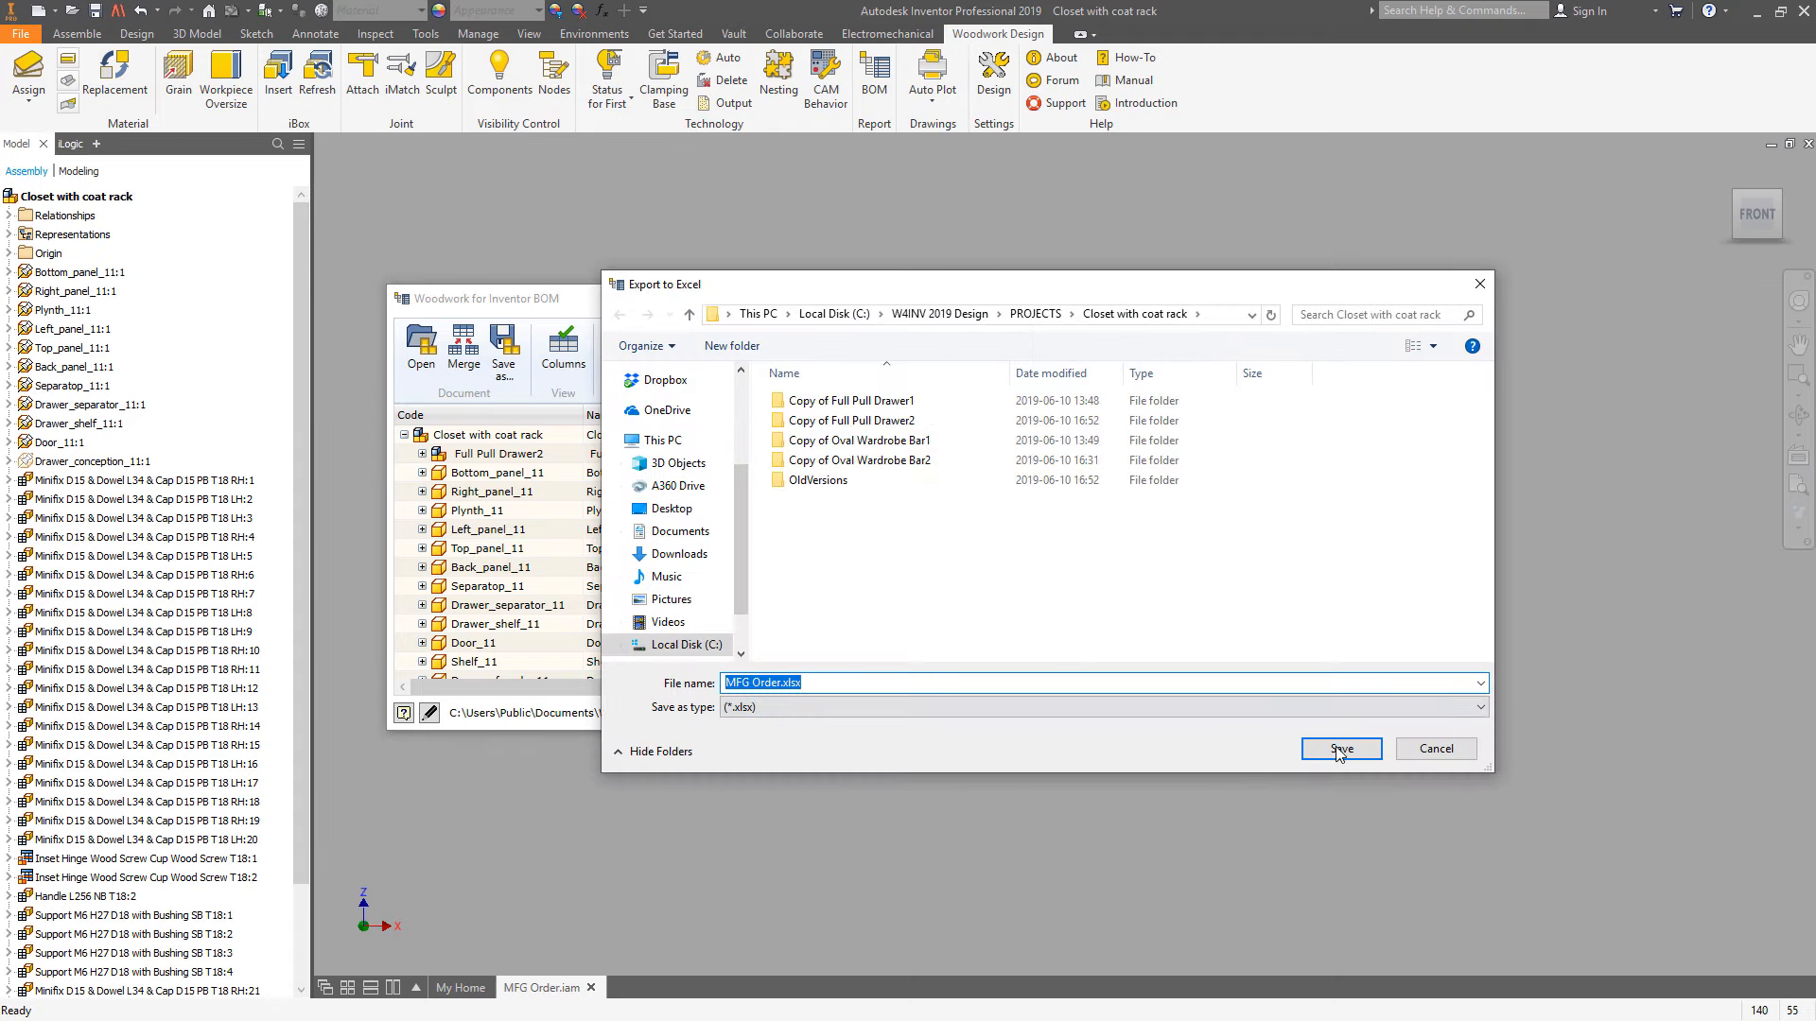
{"action": "left_click", "coordinate": [1339, 749]}
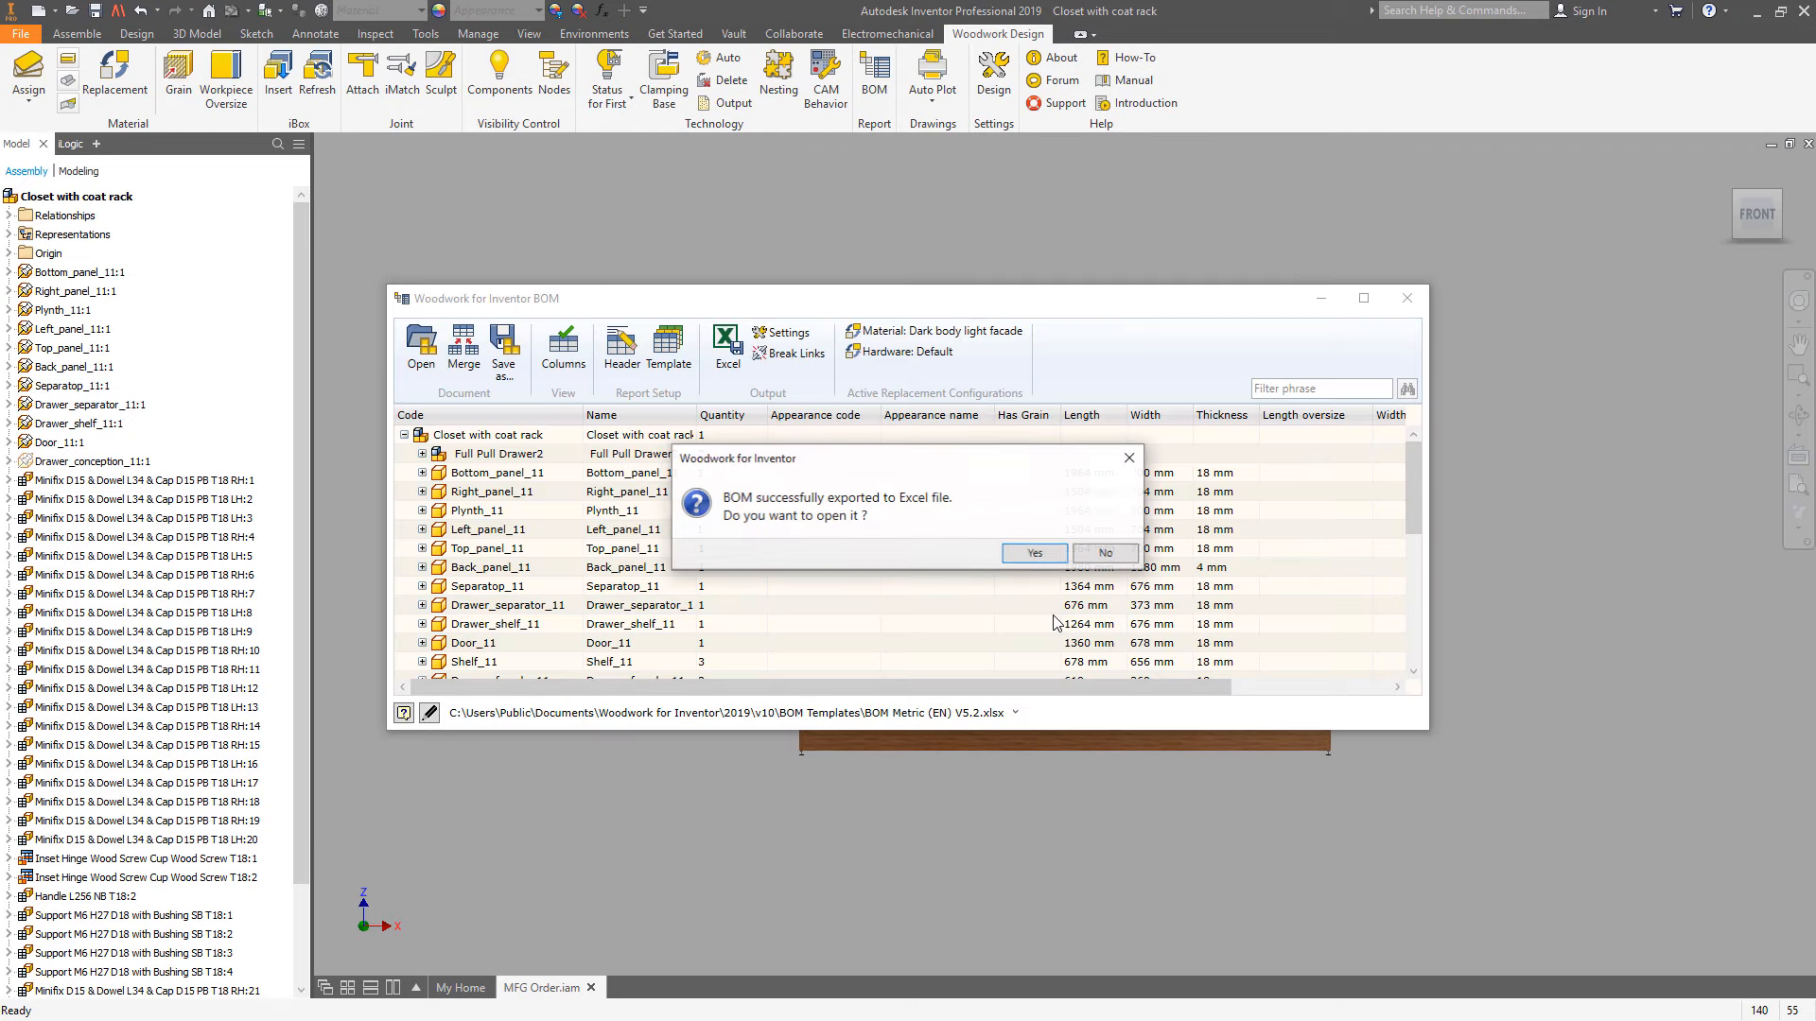
- Review the exported workbook's Product Structure and Complete Parts List sheets with hardware totals
{"action": "left_click", "coordinate": [1032, 552]}
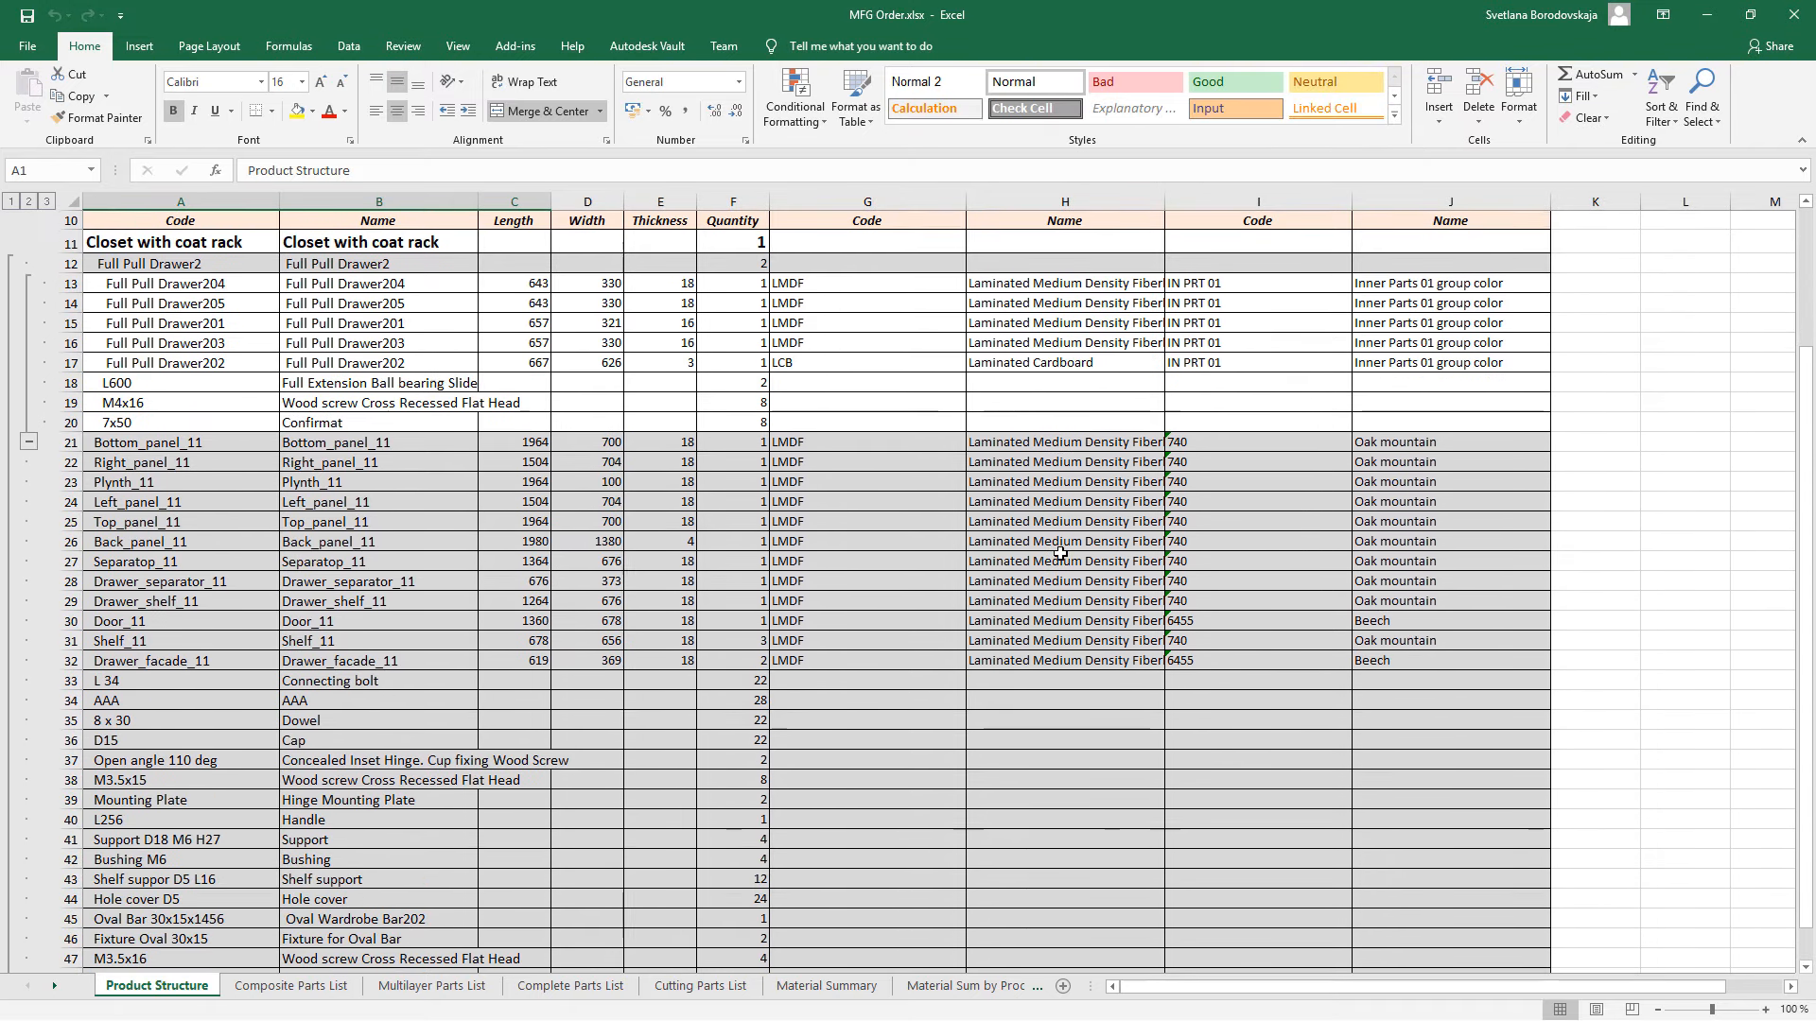
{"action": "scroll", "scroll_direction": "down", "scroll_amount": 3}
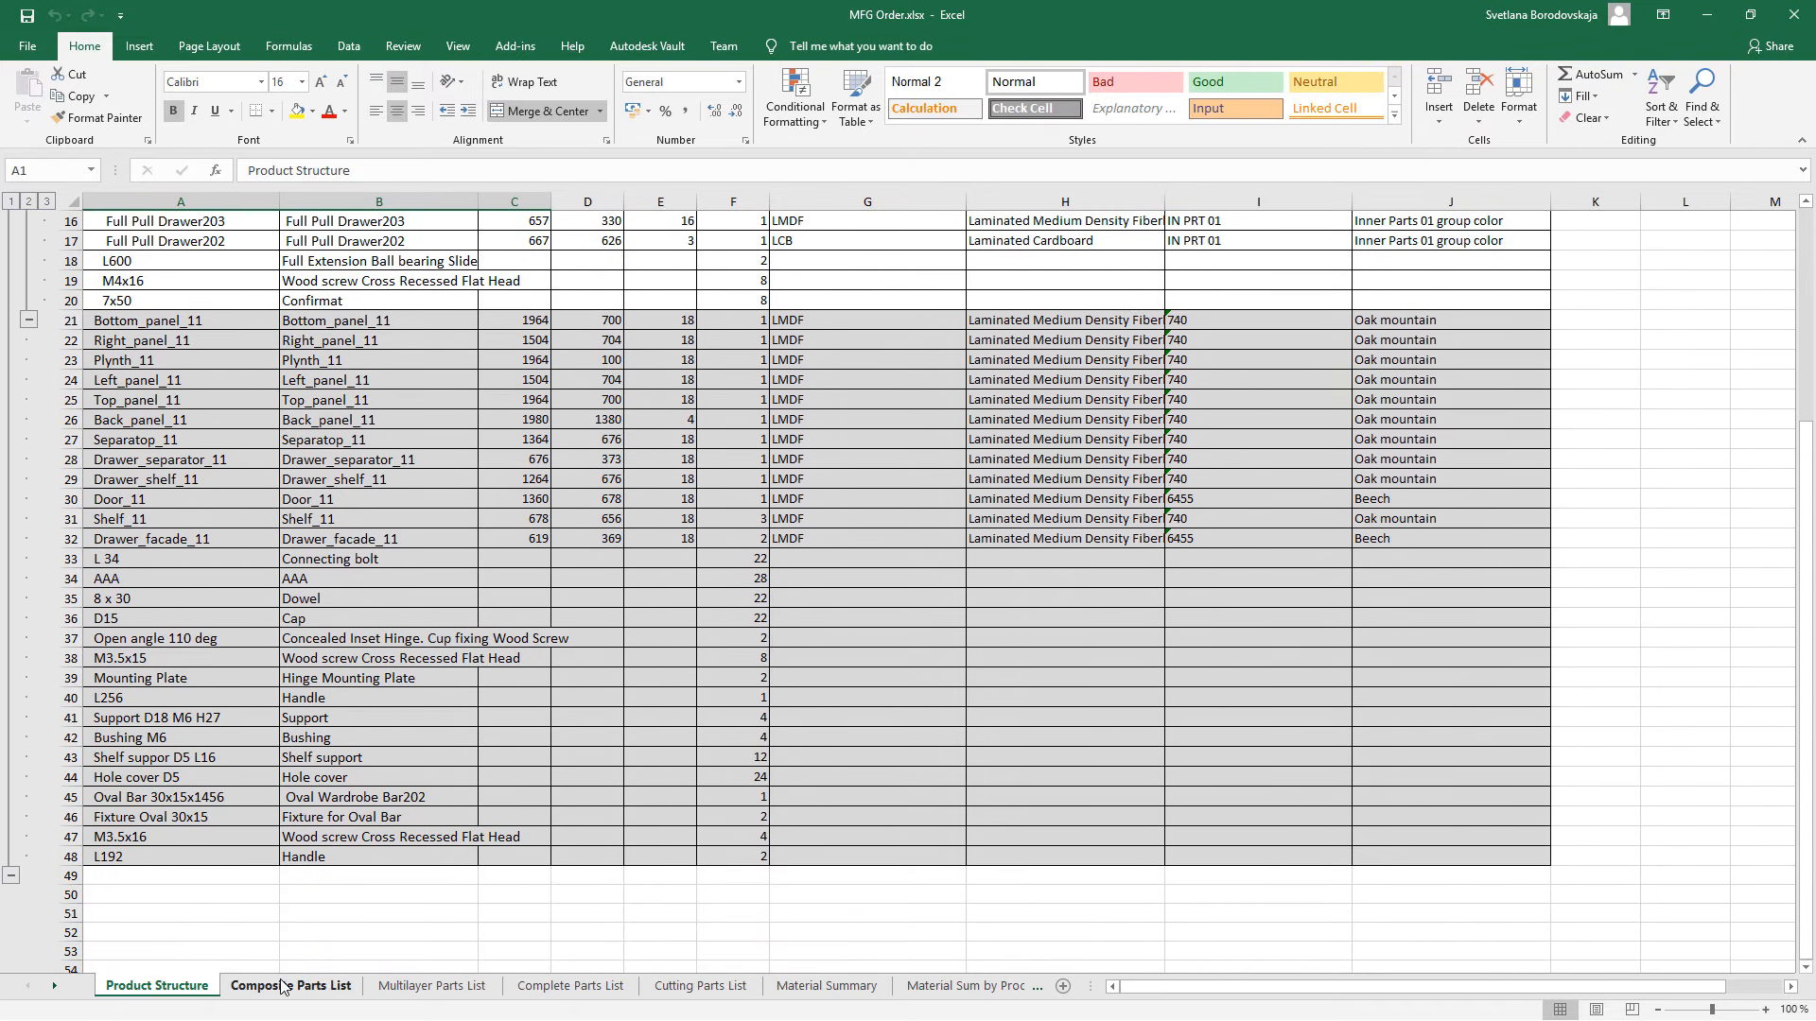
{"action": "left_click", "coordinate": [569, 985]}
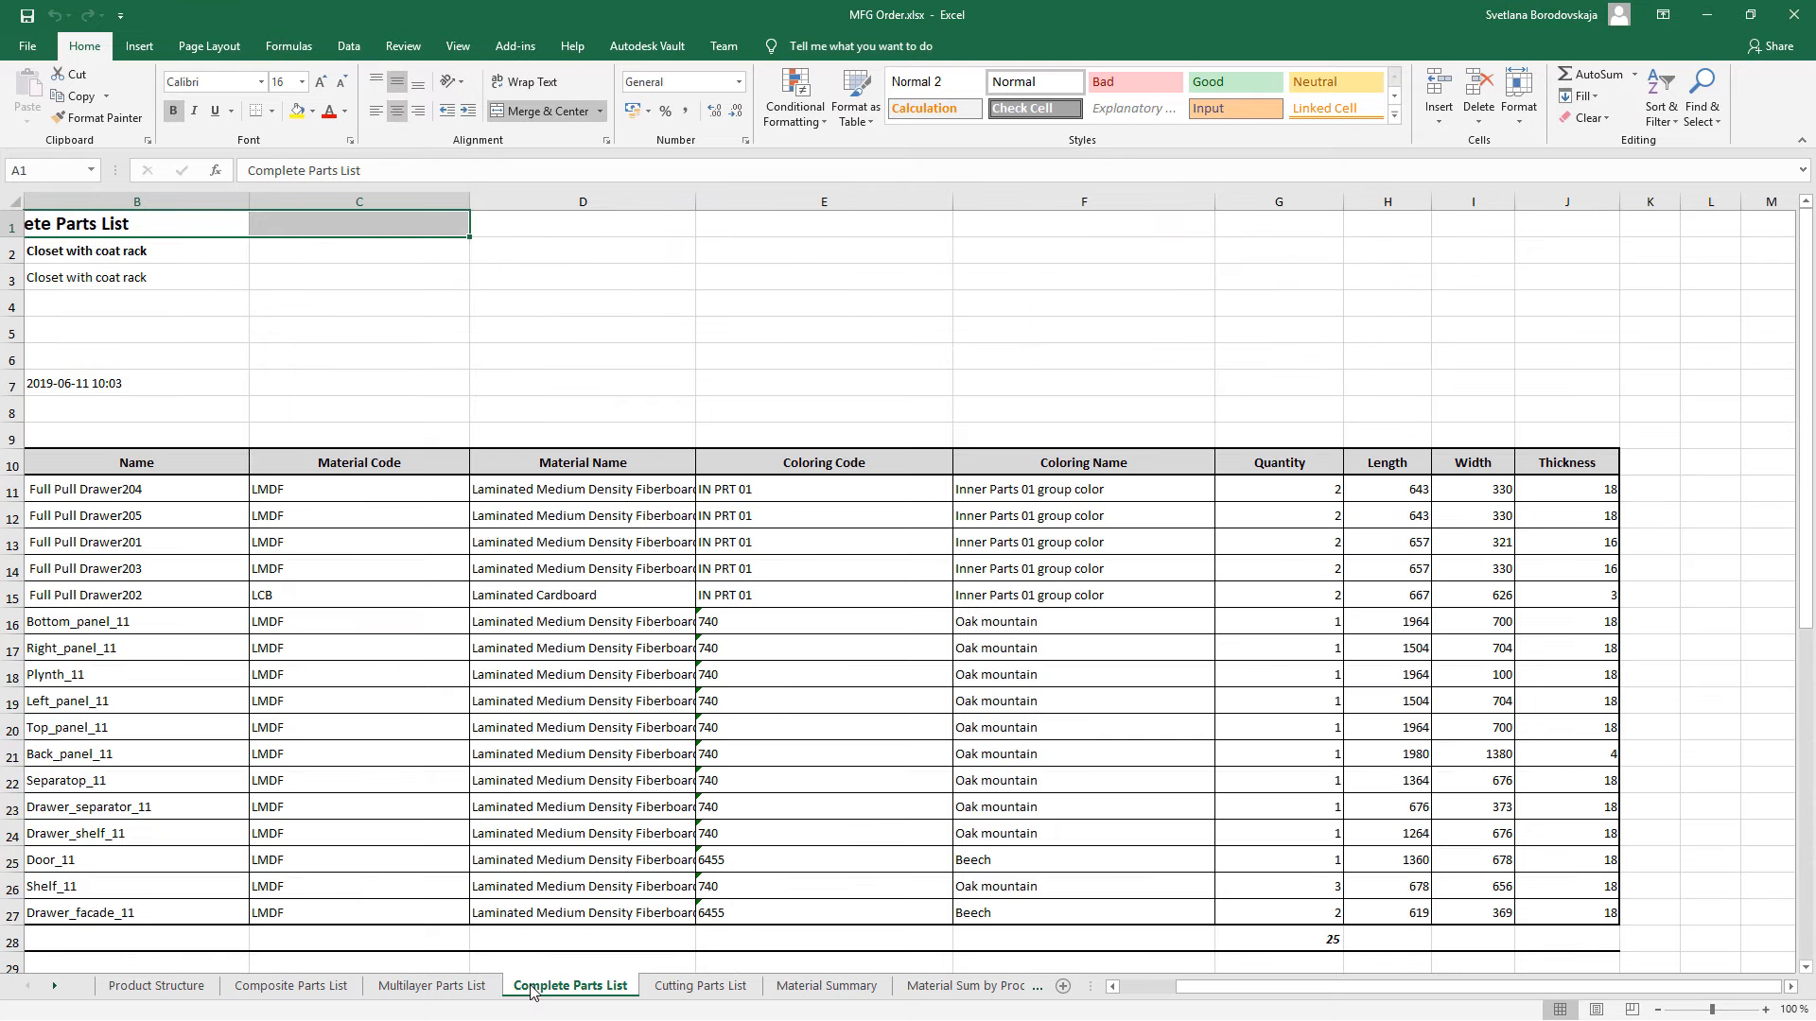
{"action": "scroll", "scroll_direction": "down", "scroll_amount": 3}
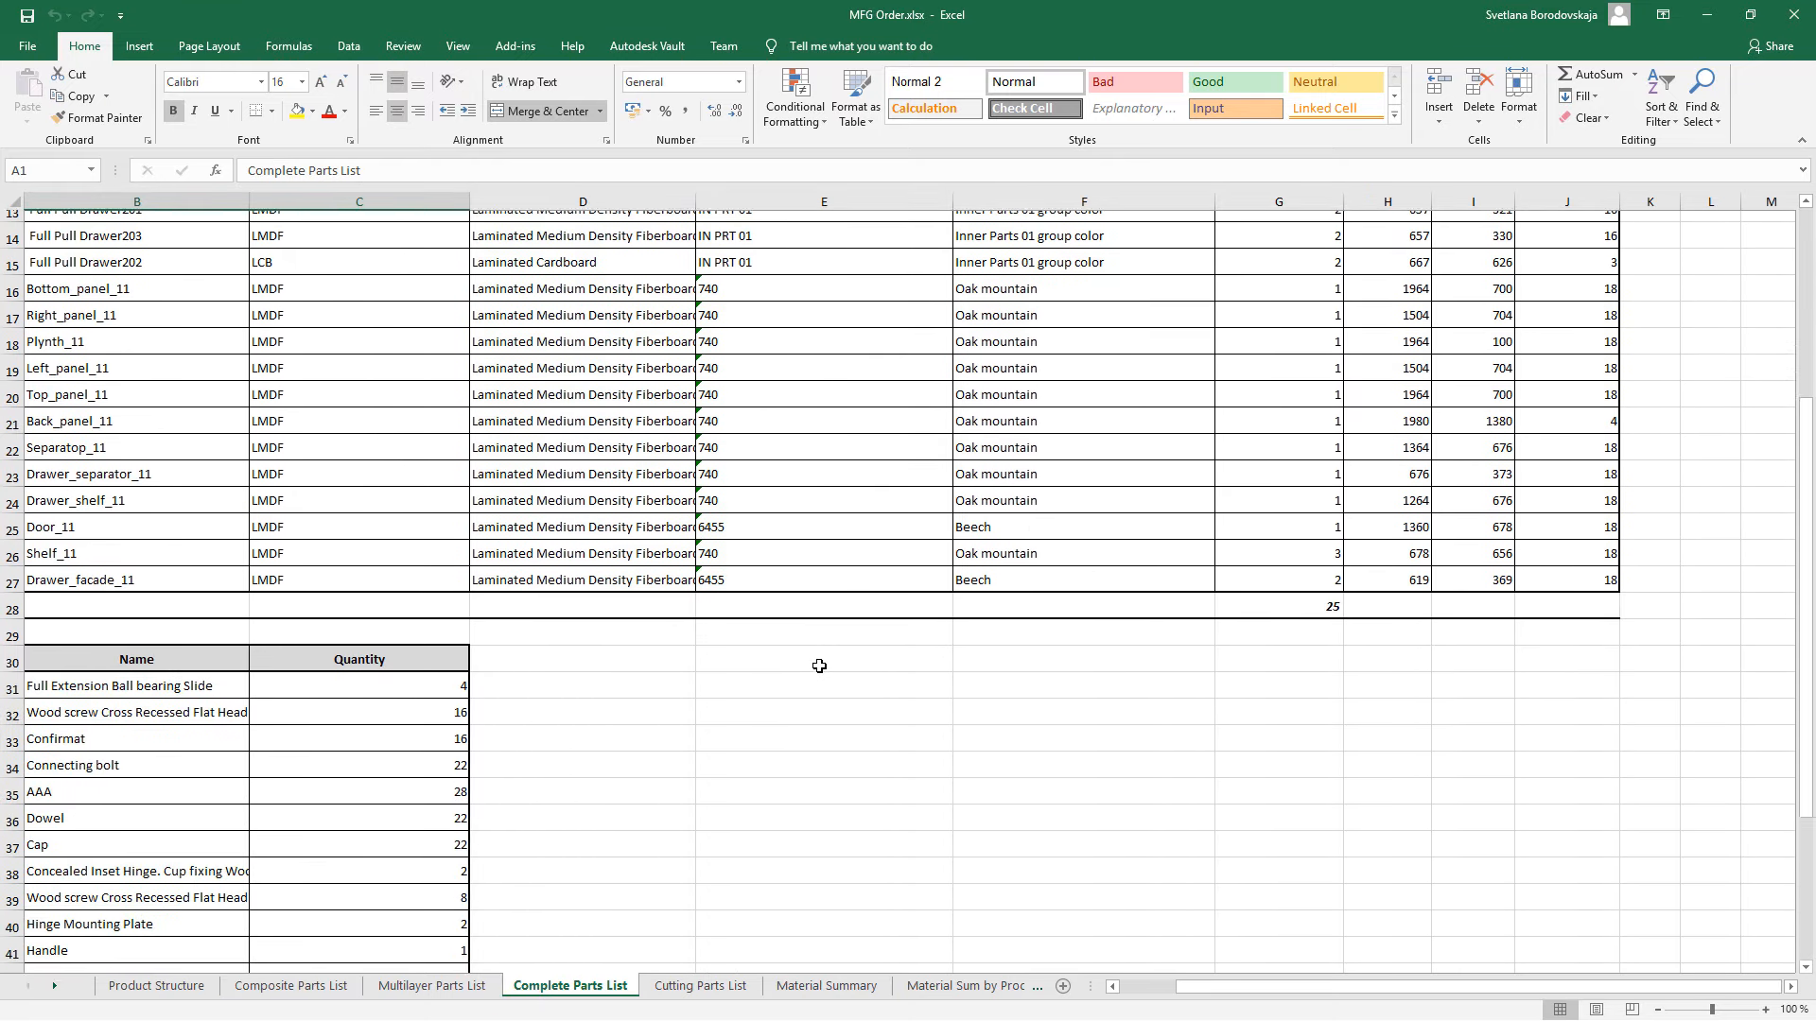
{"action": "scroll", "scroll_direction": "down", "scroll_amount": 3}
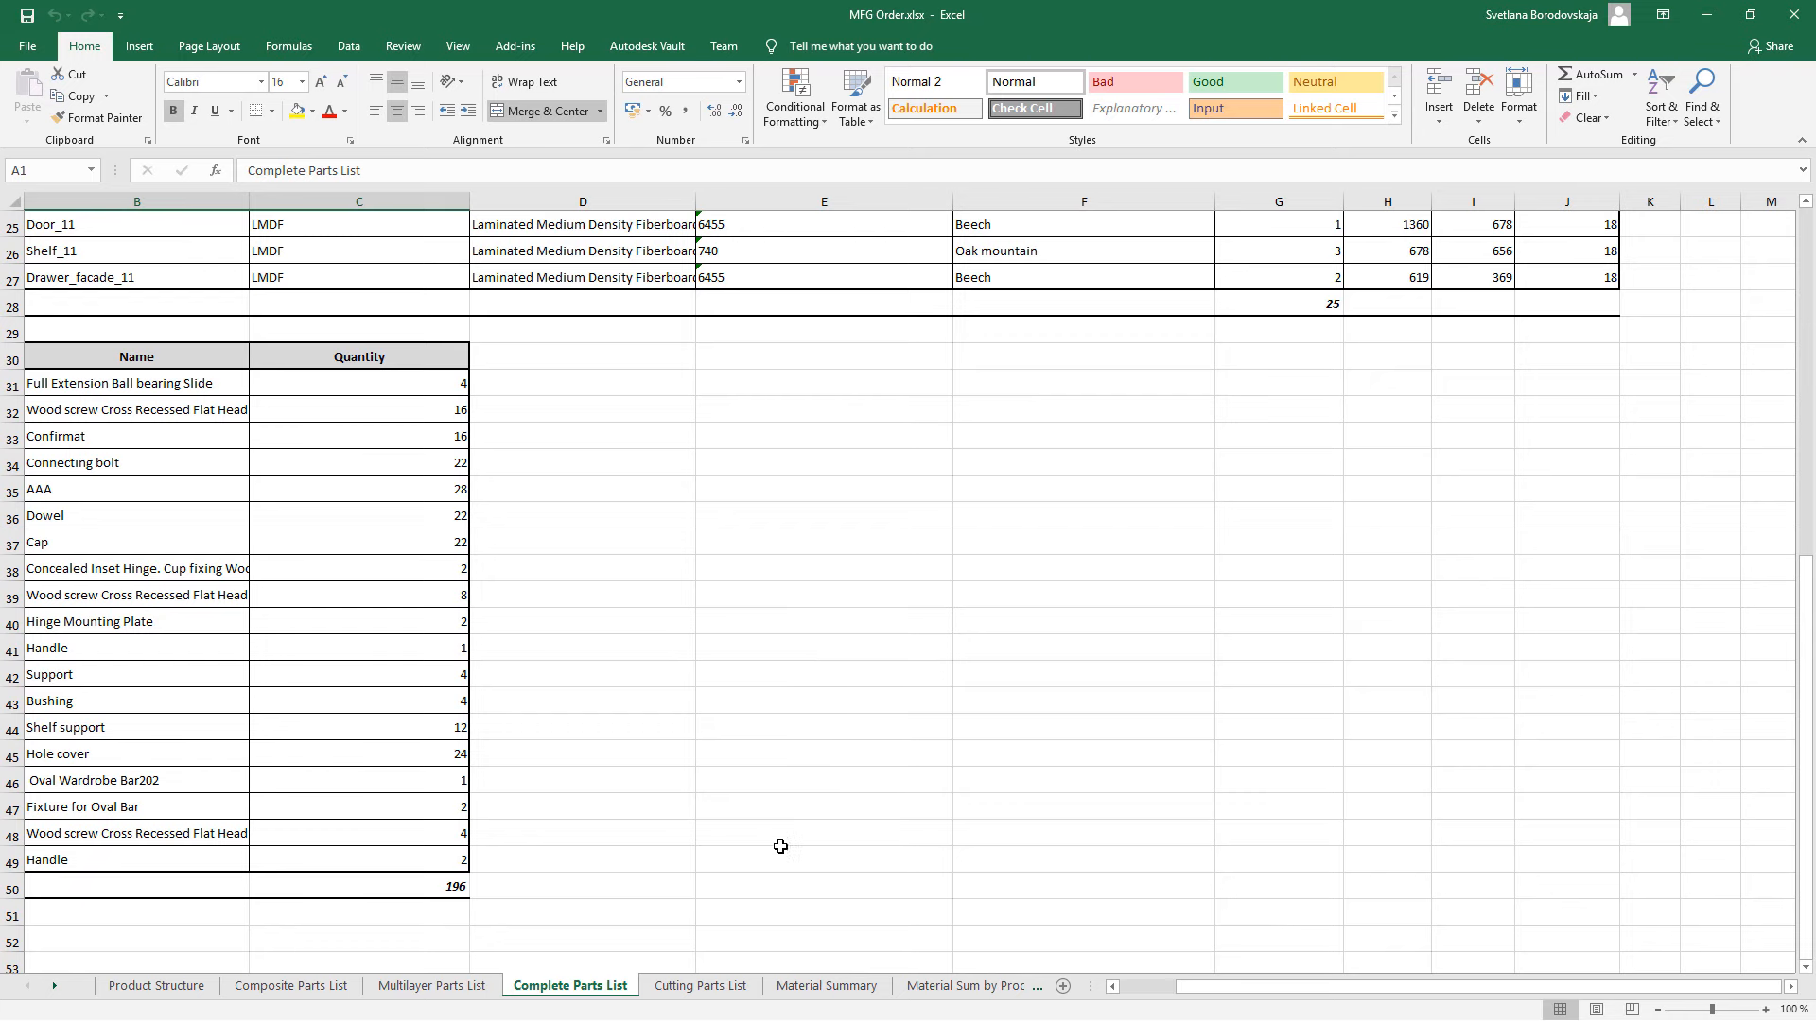
- Review the Cutting Parts List and Material Summary sheets' board, edge band and hardware totals
{"action": "left_click", "coordinate": [700, 985]}
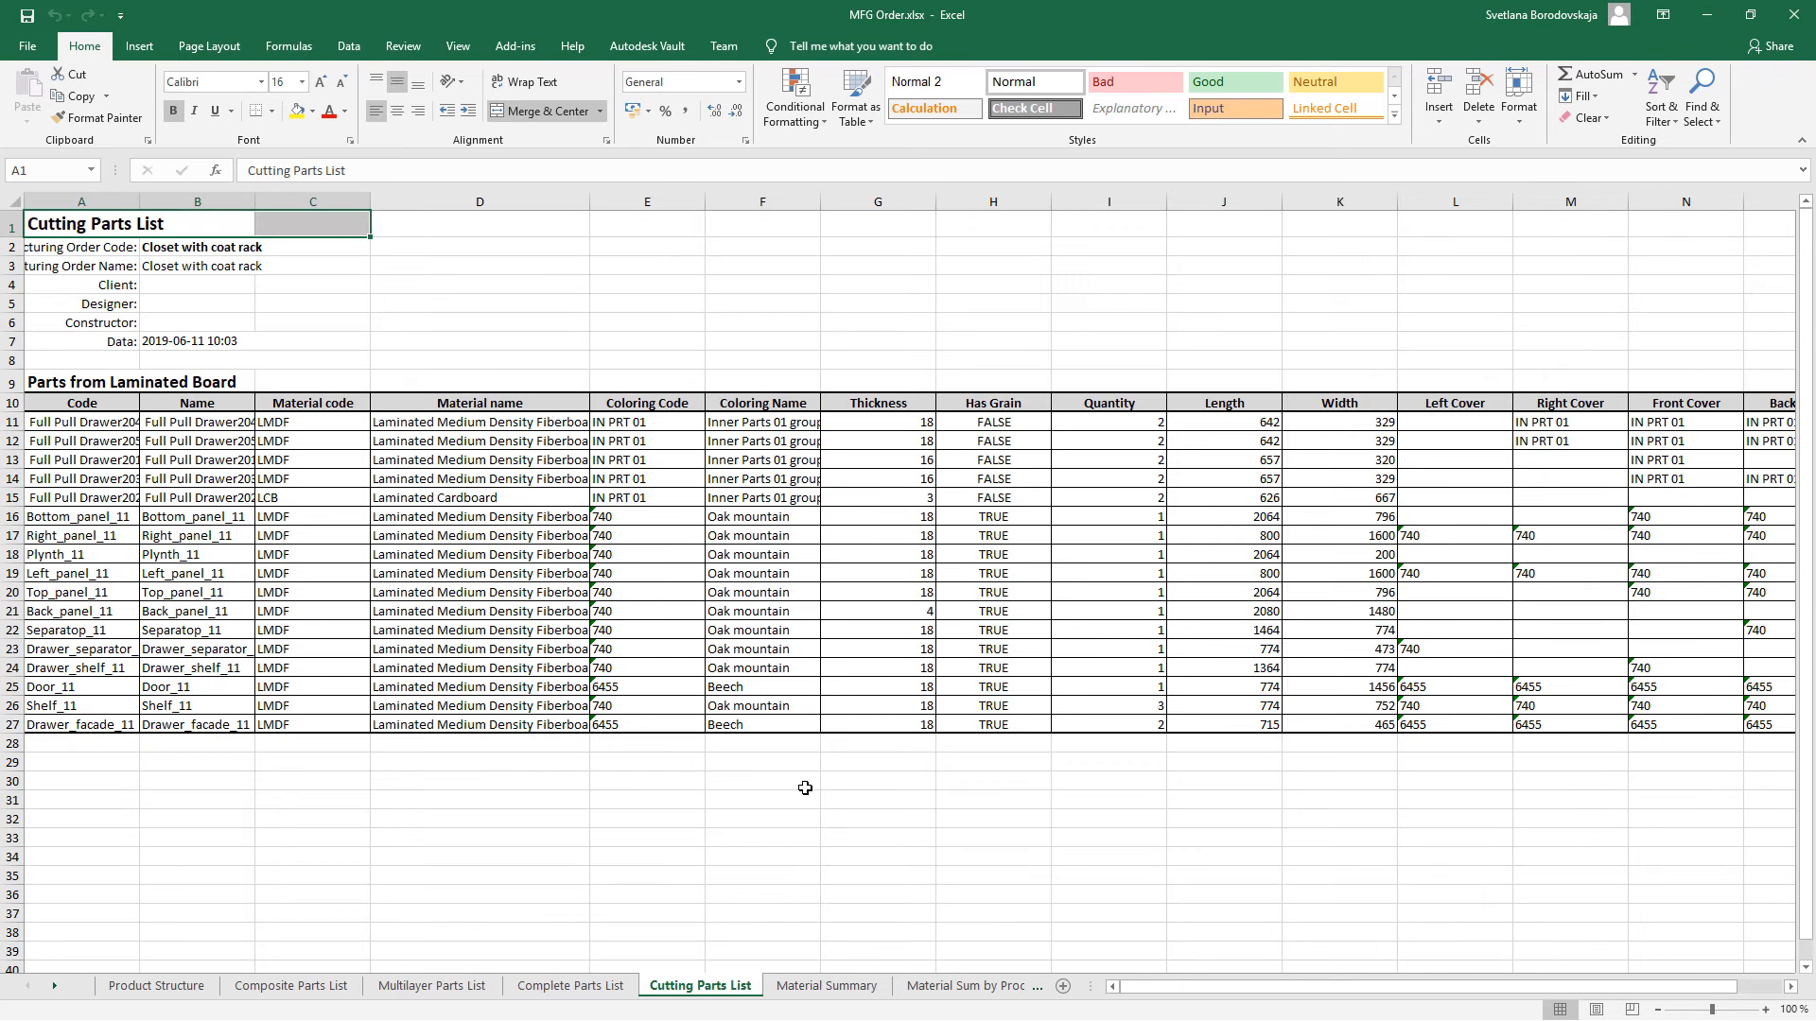
{"action": "left_click", "coordinate": [827, 986]}
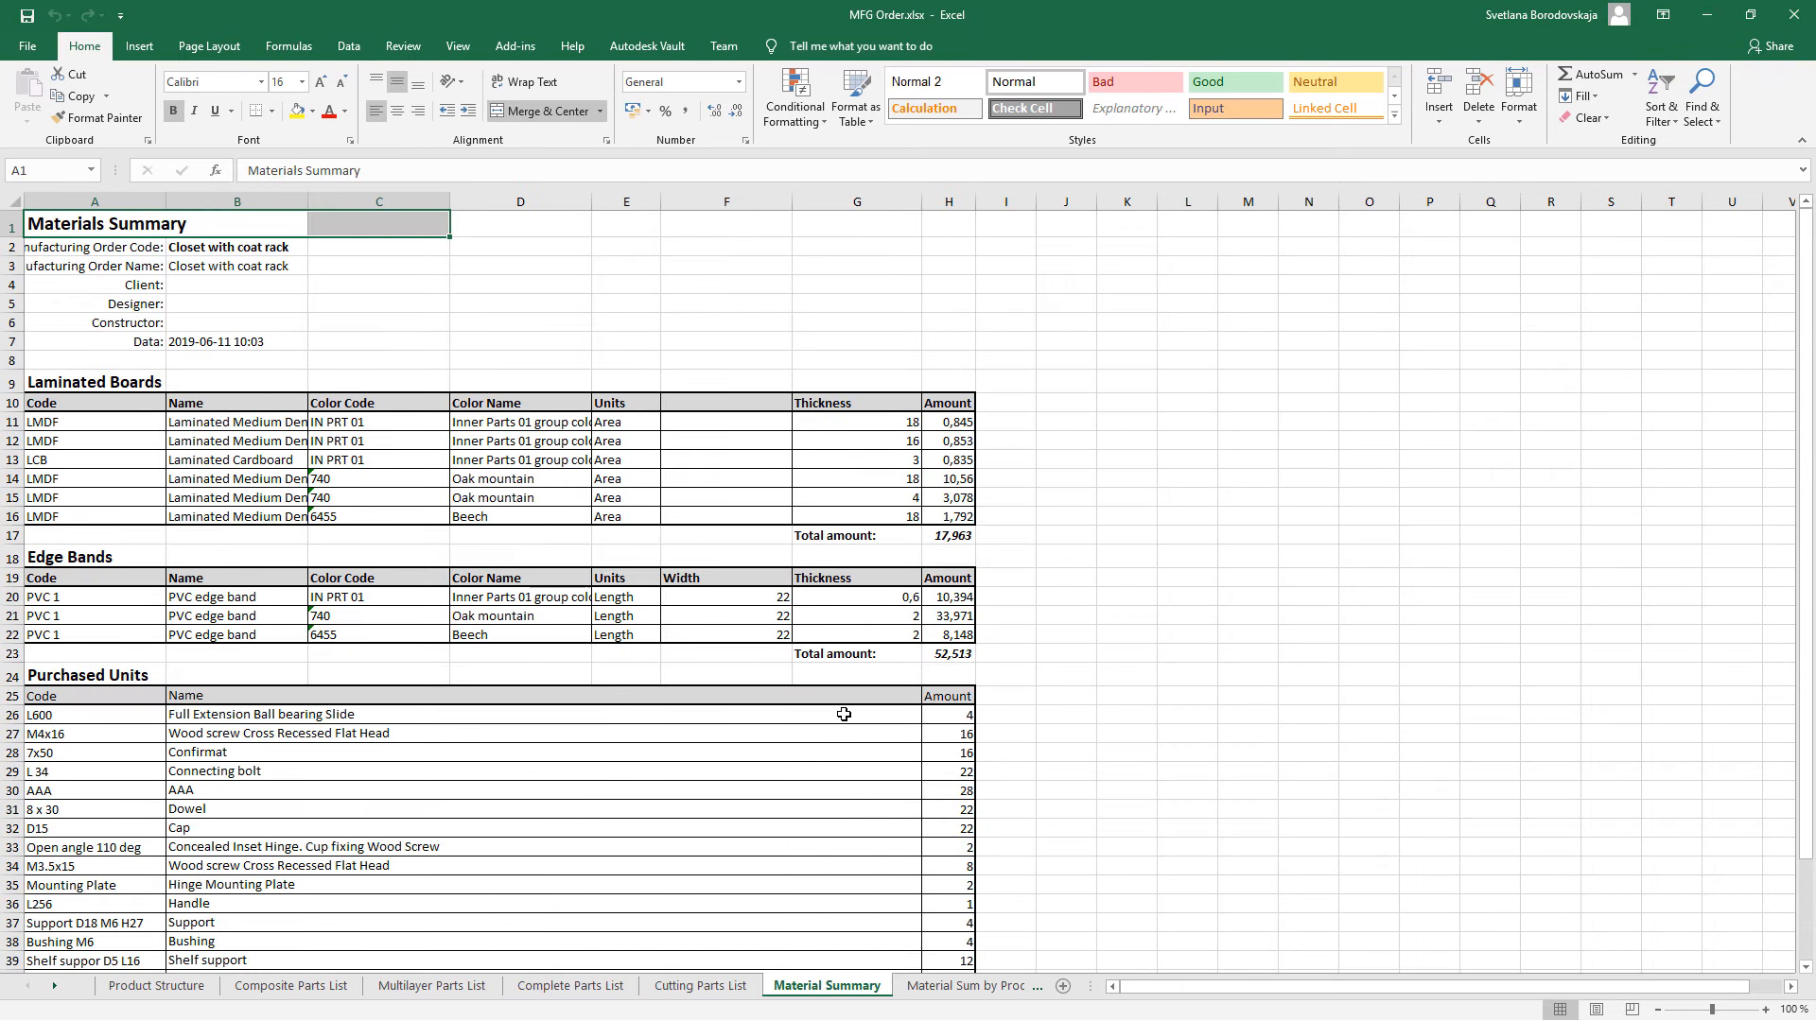
{"action": "scroll", "scroll_direction": "down", "scroll_amount": 3}
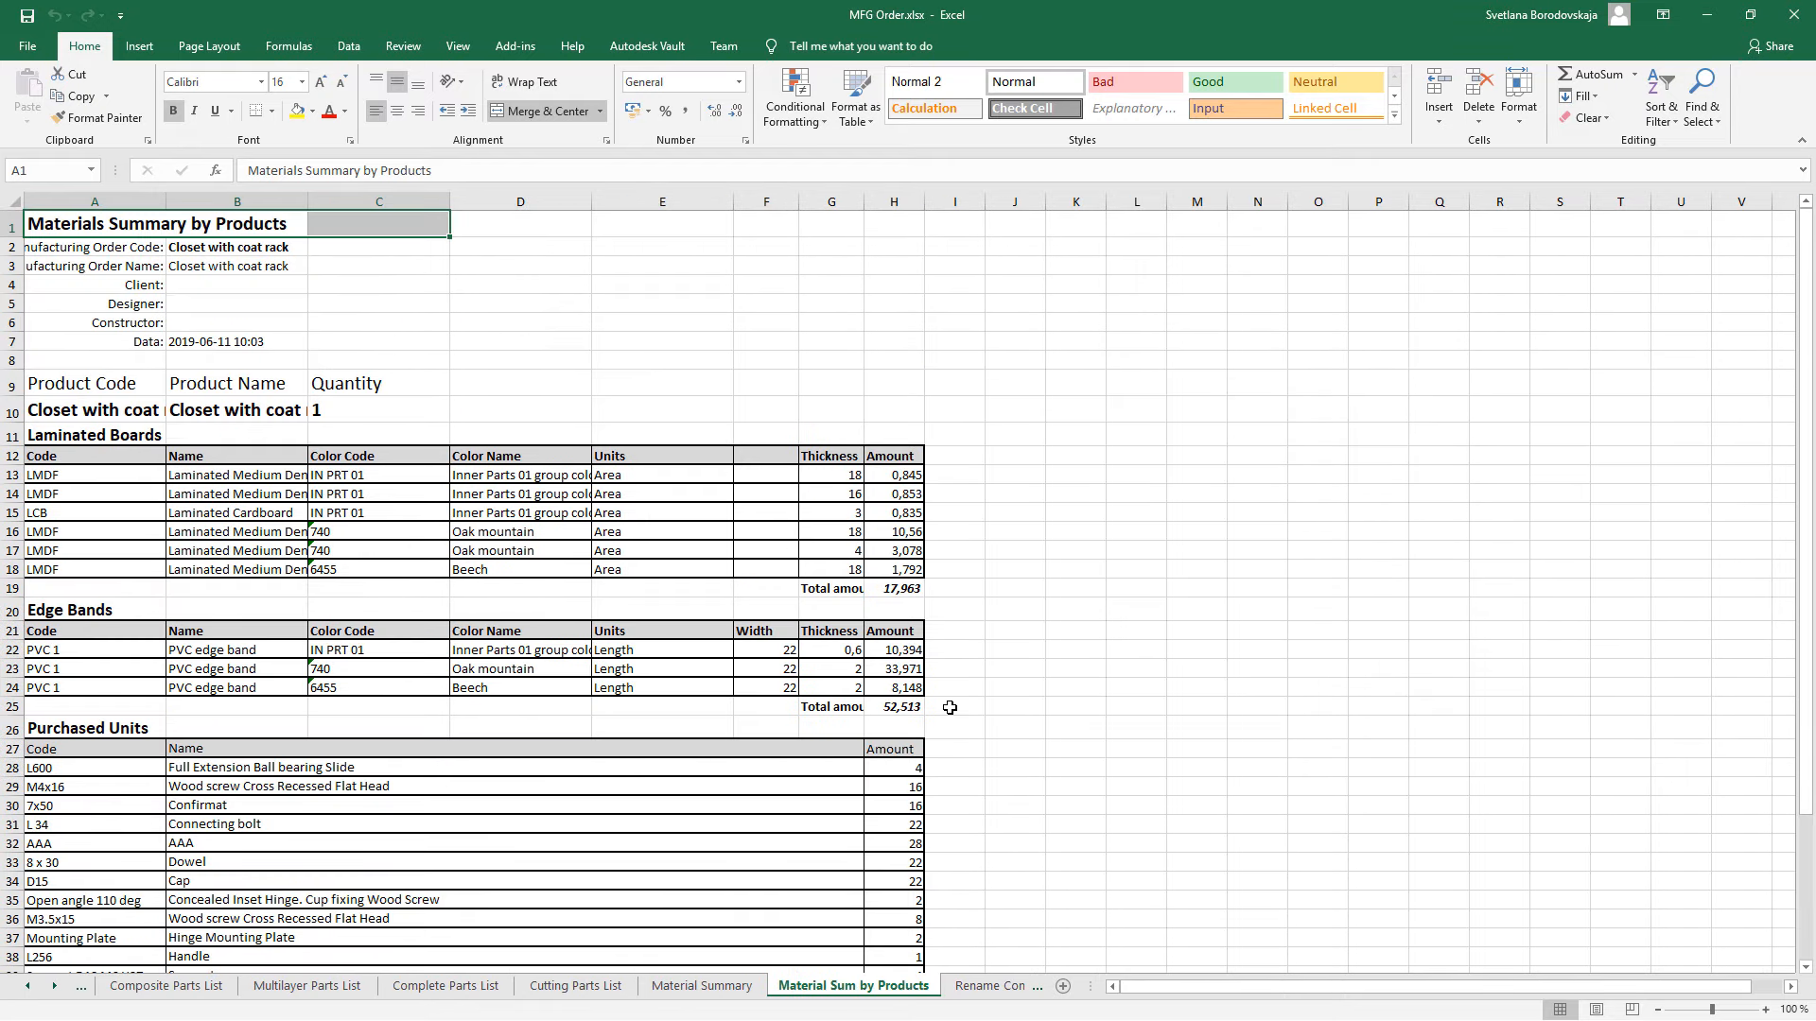
{"action": "scroll", "scroll_direction": "down", "scroll_amount": 3}
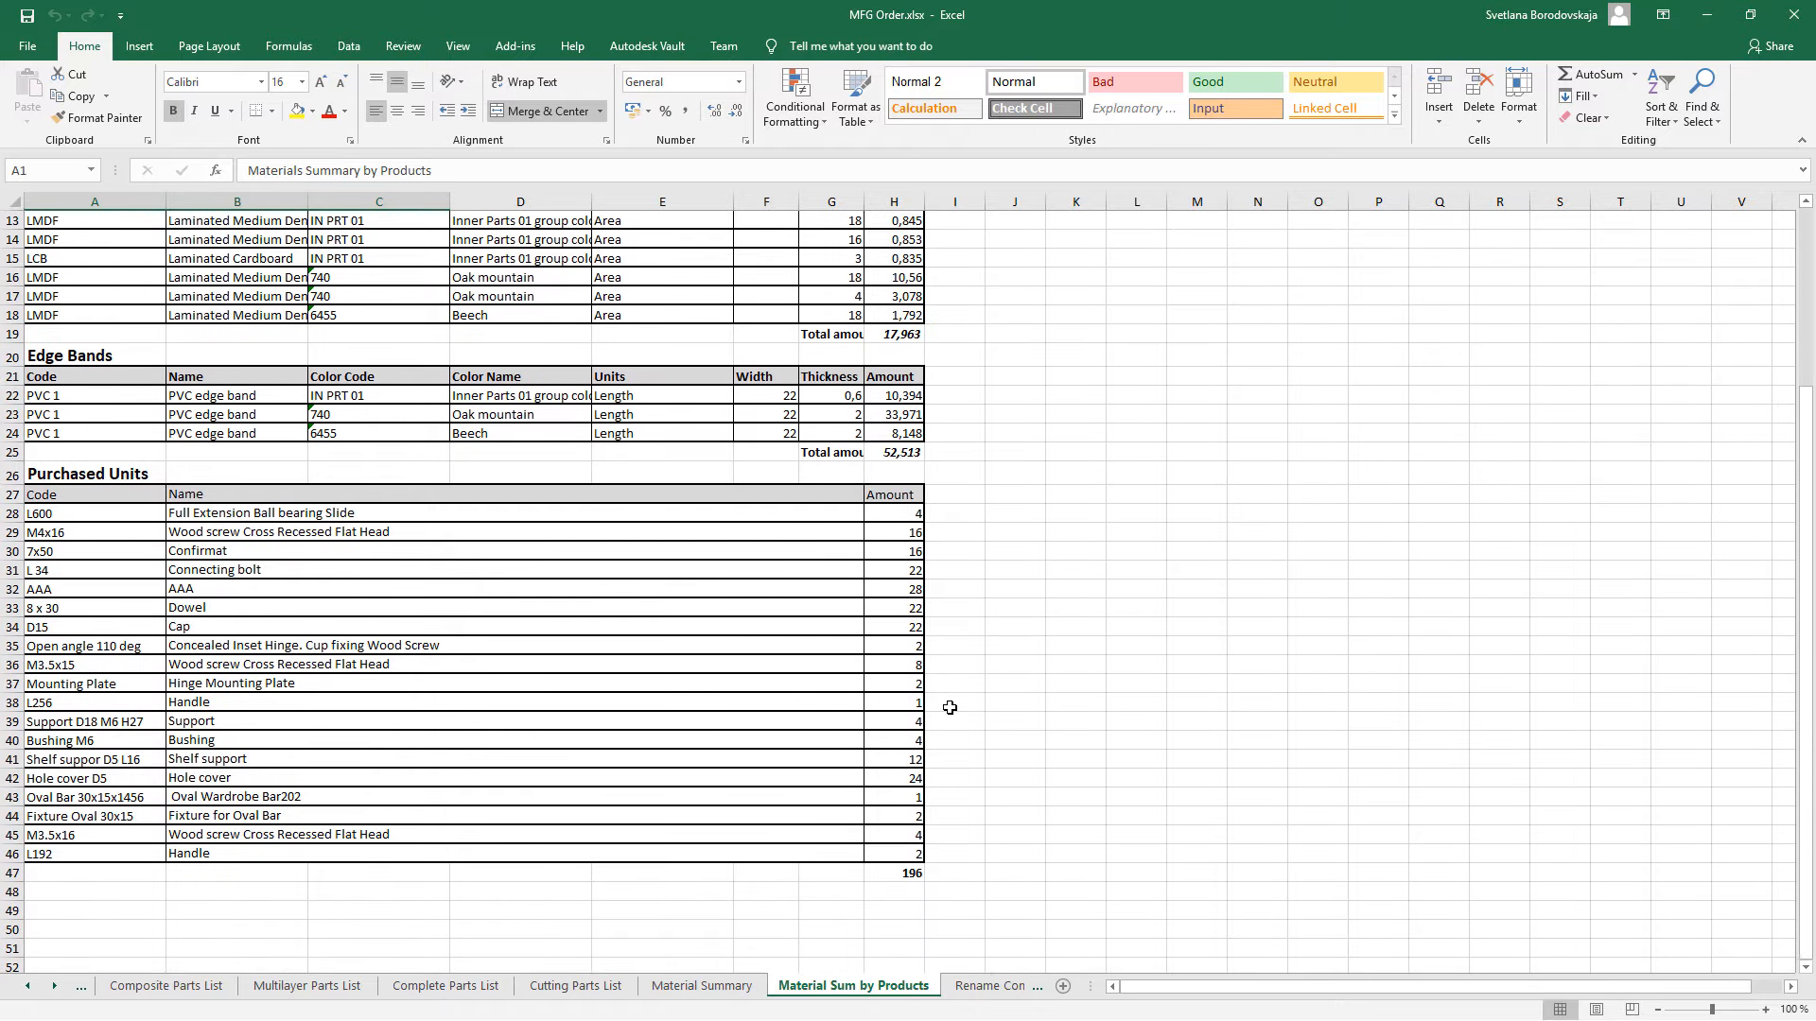